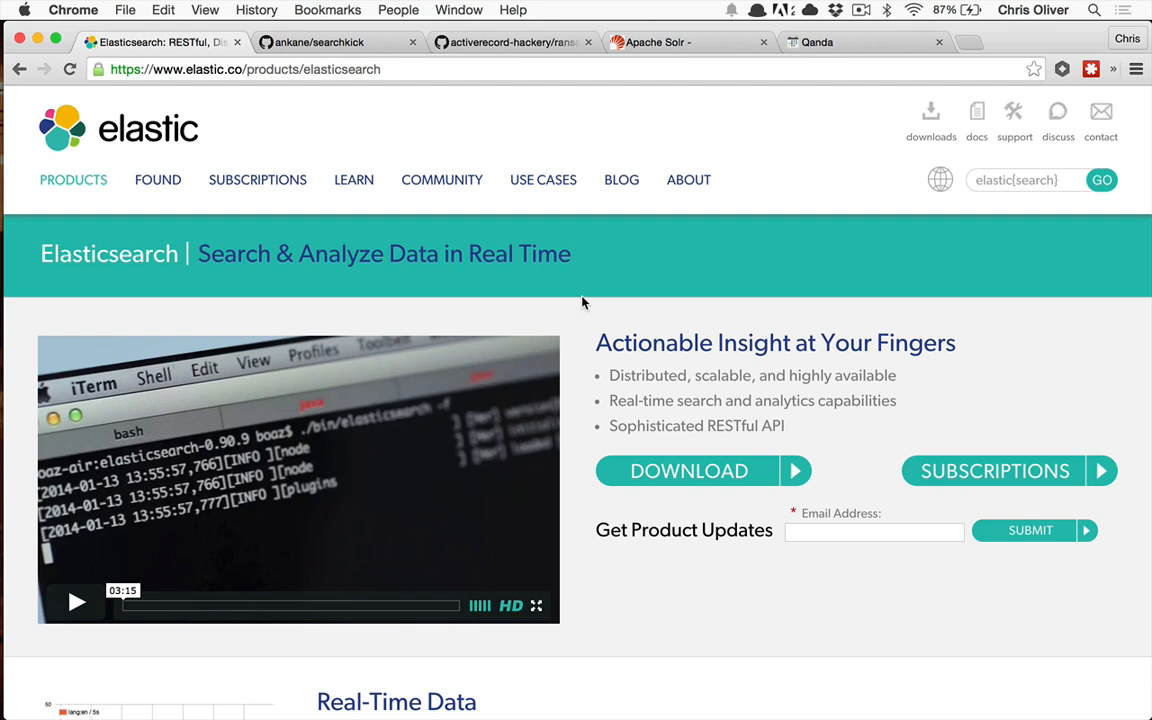
mouse_move(464, 292)
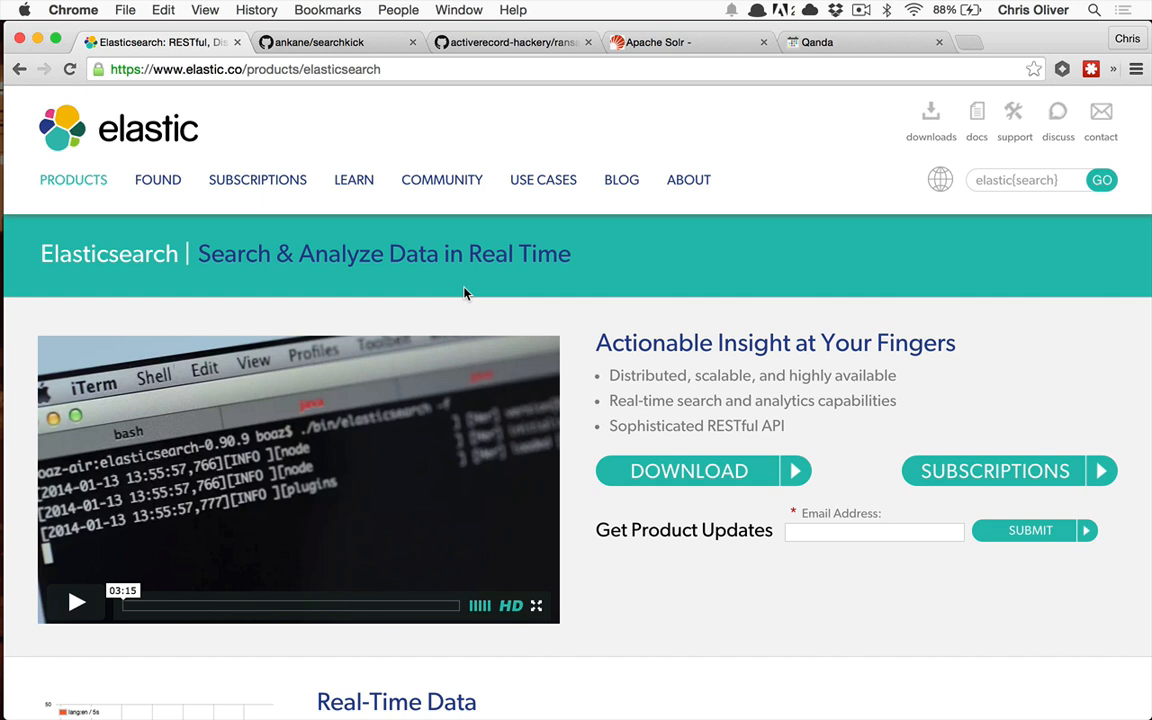
mouse_move(513, 283)
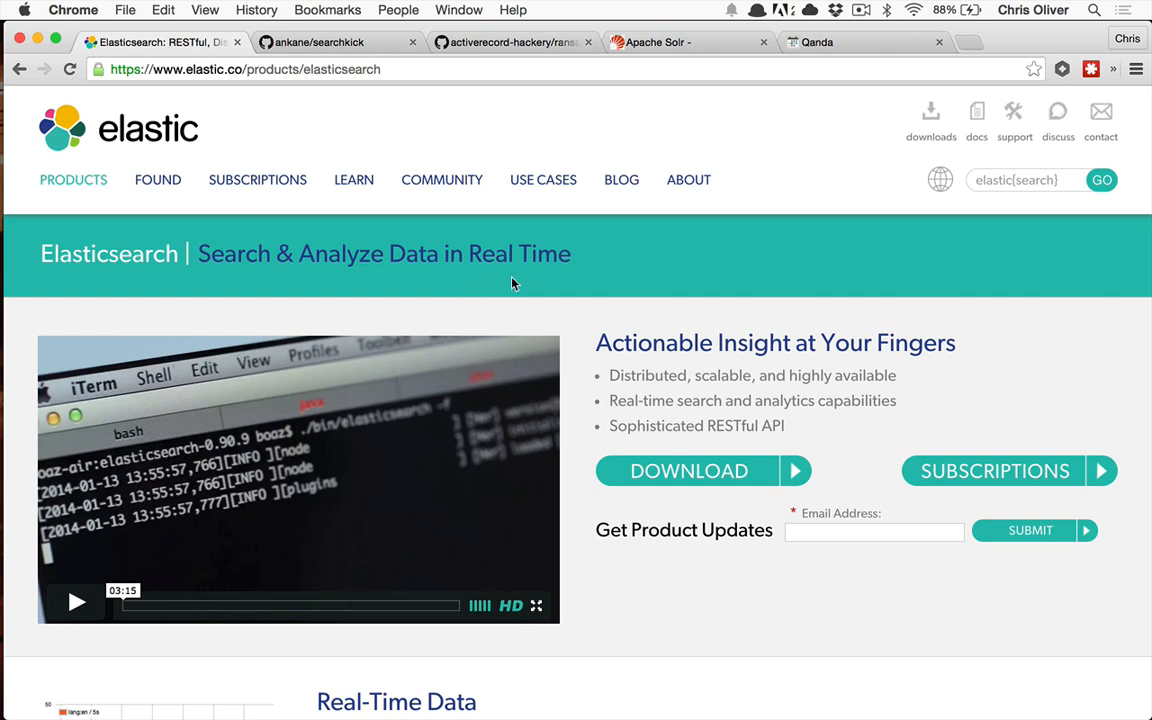
mouse_move(447, 245)
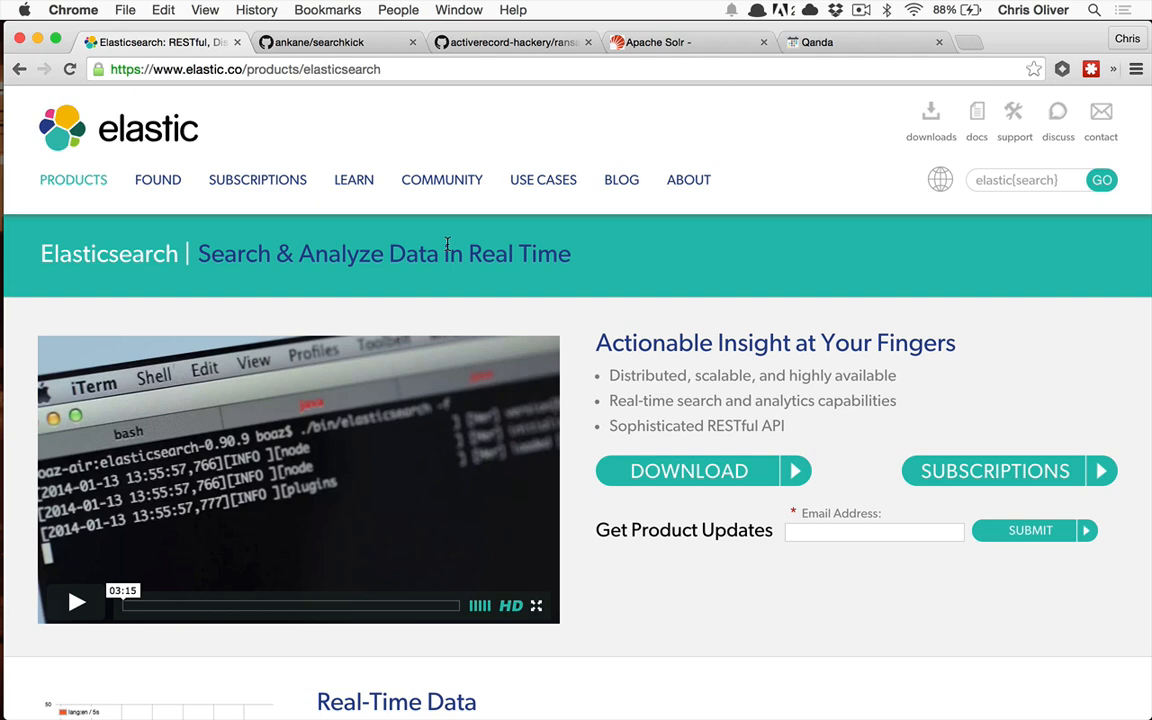
mouse_move(545, 250)
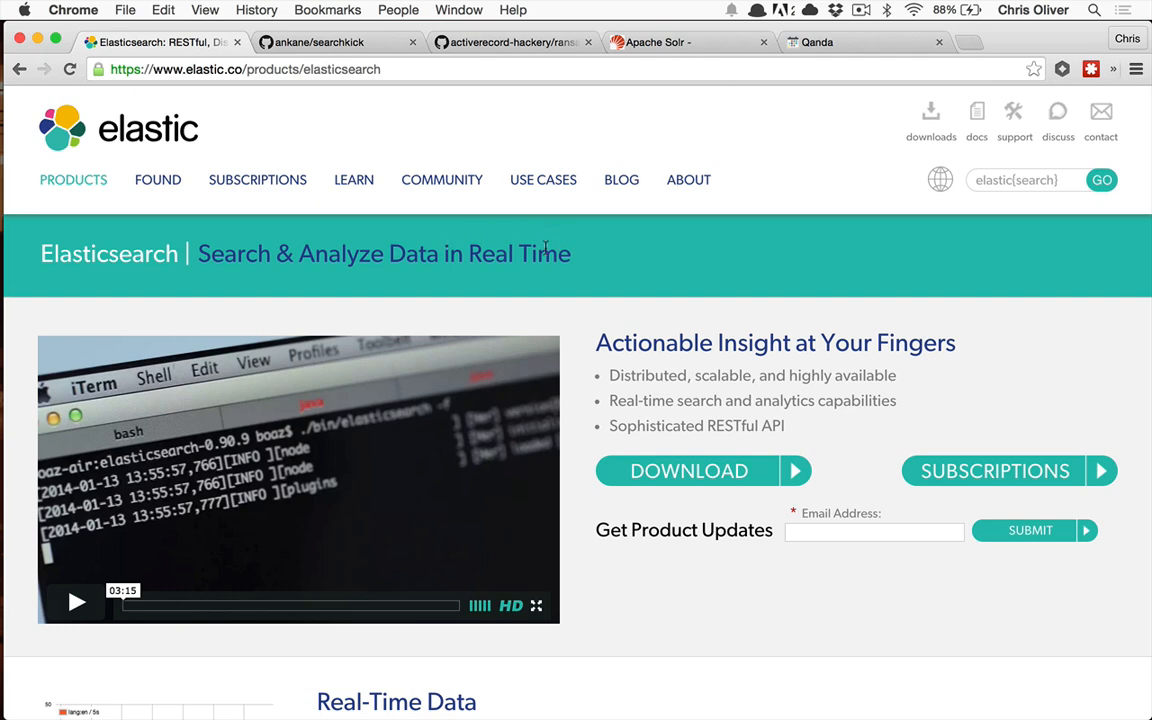